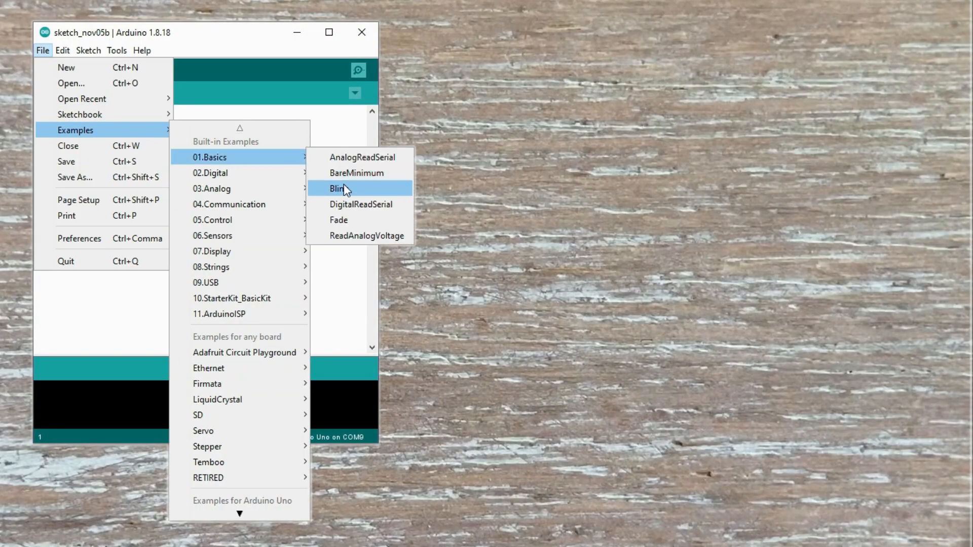
# - Load the built-in Blink example sketch from File > Examples > 01.Basics
pyautogui.click(338, 188)
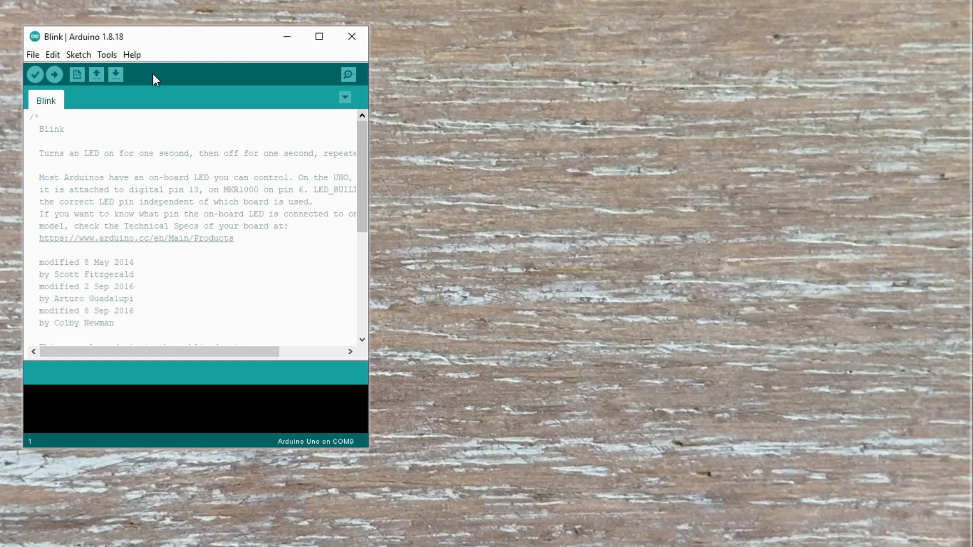
pyautogui.moveTo(126, 69)
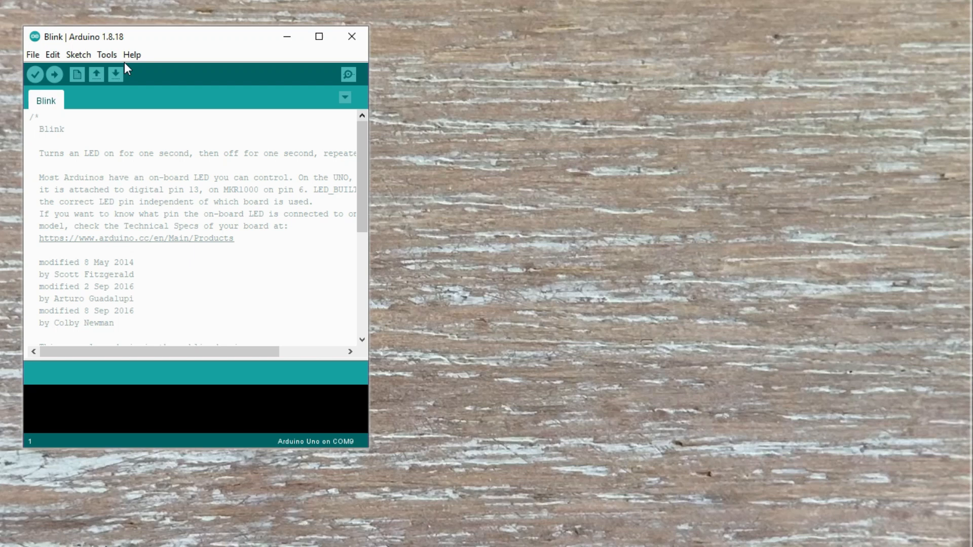
# - Select the ESP32 Dev Module as the target board from the ESP32 Arduino list
pyautogui.click(108, 55)
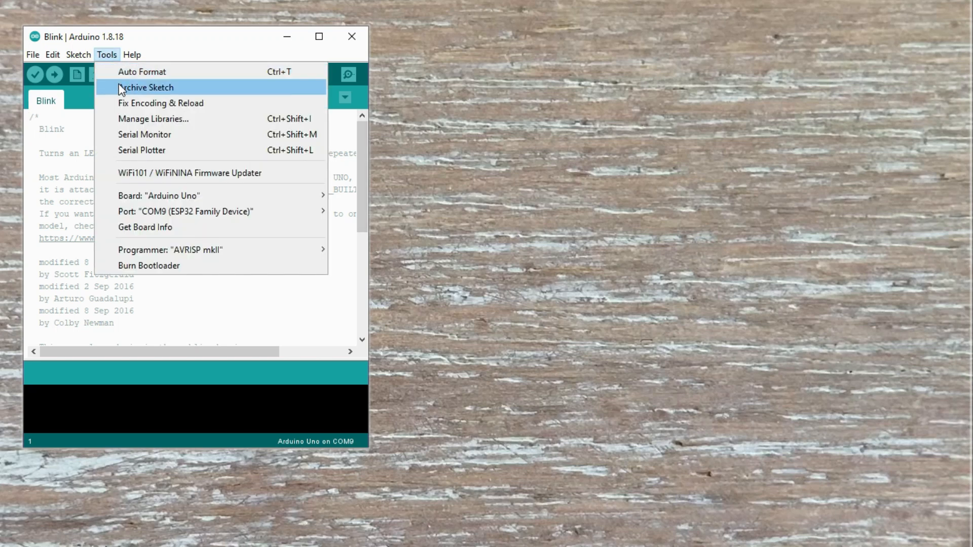
pyautogui.moveTo(172, 196)
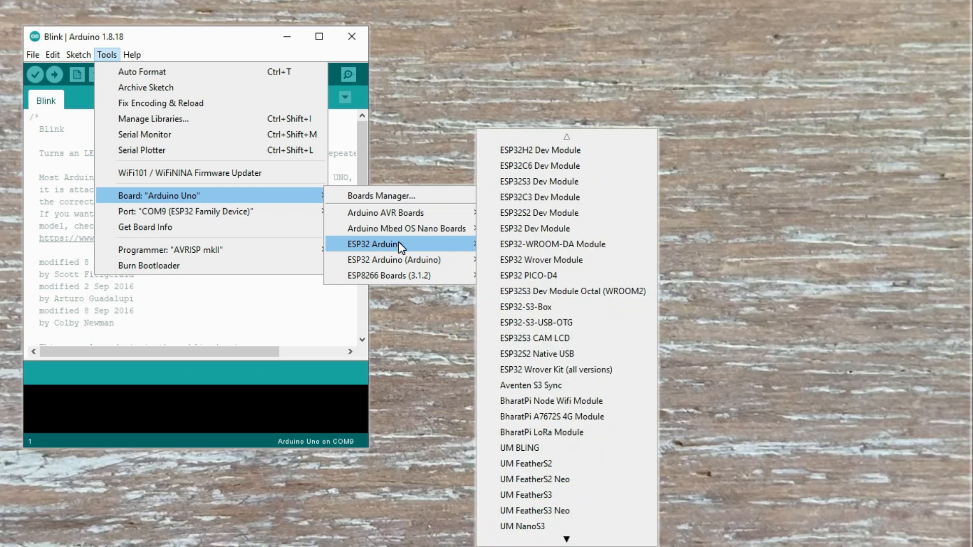
pyautogui.moveTo(538, 189)
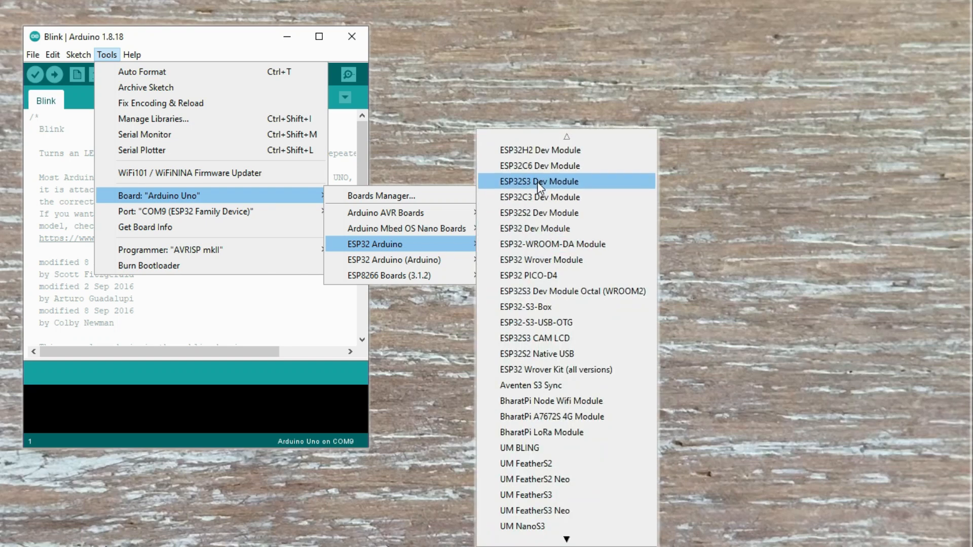
pyautogui.click(535, 182)
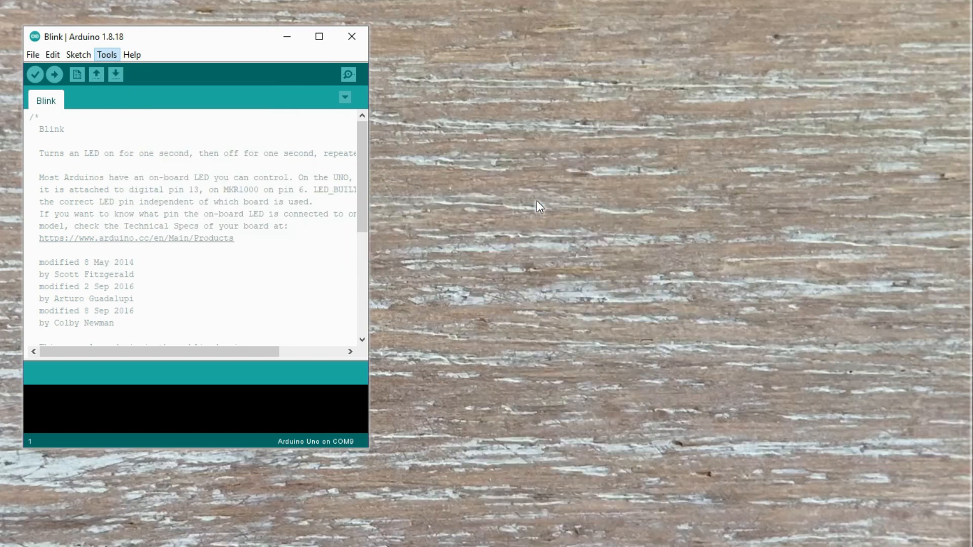
# - Replace LED_BUILTIN with pin 8 in the Blink sketch and upload it to the board
pyautogui.scroll(-3)
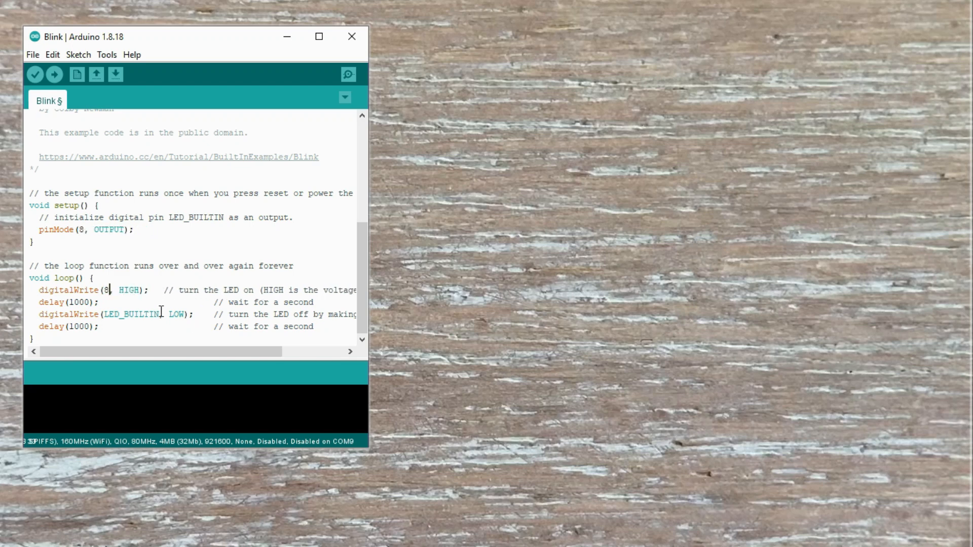
pyautogui.write('8')
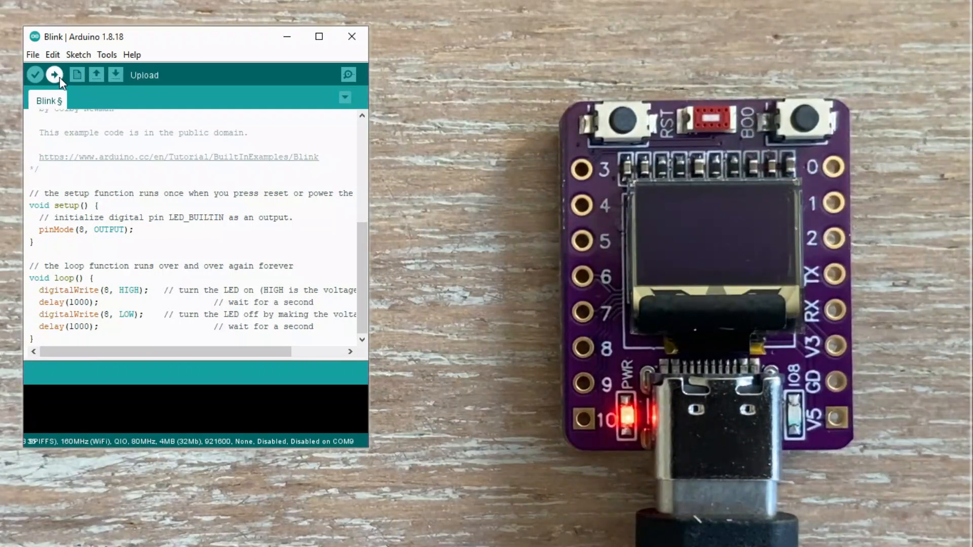
pyautogui.click(53, 75)
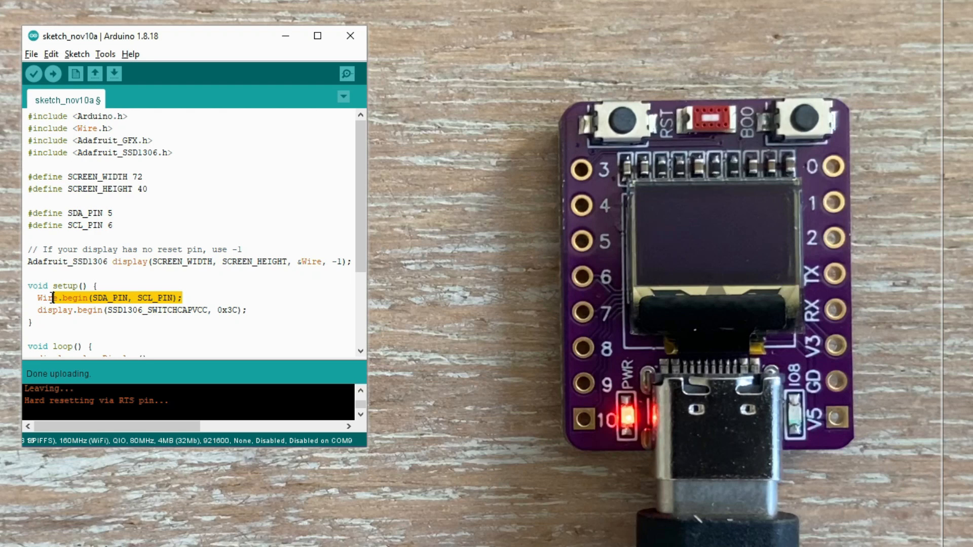
pyautogui.scroll(-3)
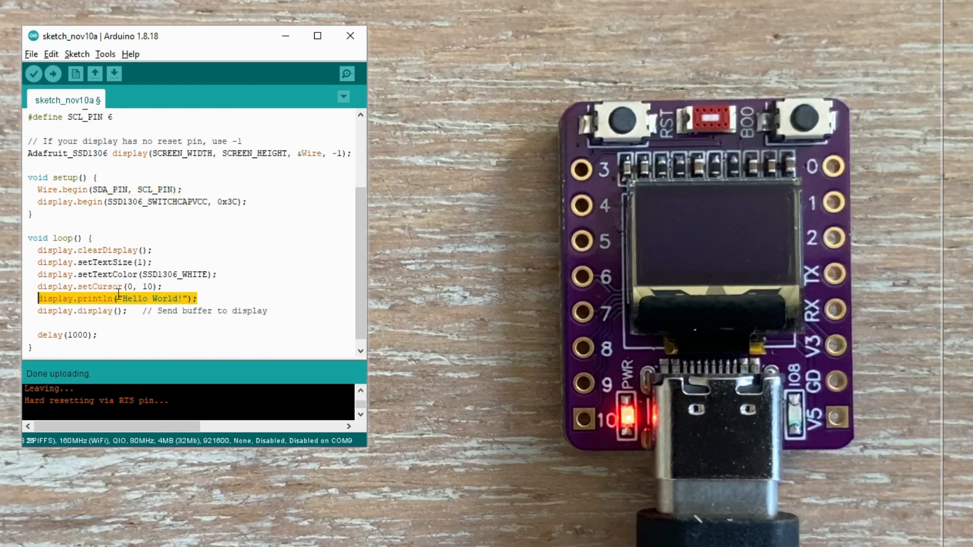
pyautogui.click(54, 74)
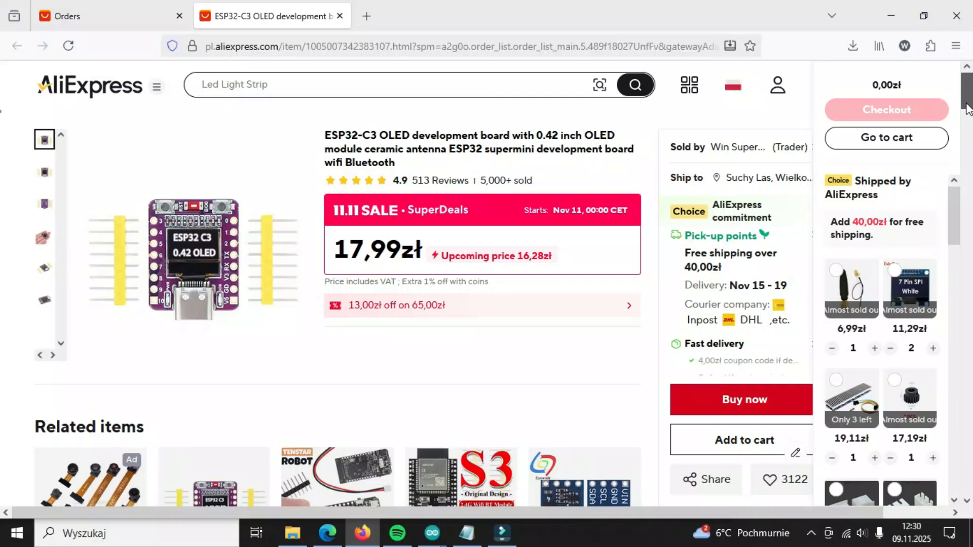
# - Scroll to the product Description and highlight the ESP32-C3 OLED GPIO pinout
pyautogui.scroll(-3)
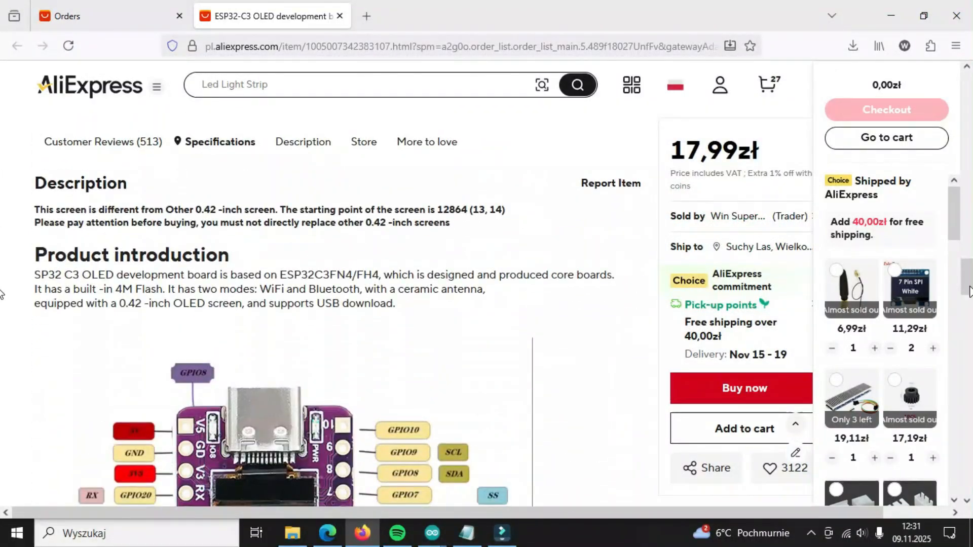
pyautogui.moveTo(34, 210); pyautogui.dragTo(450, 223)
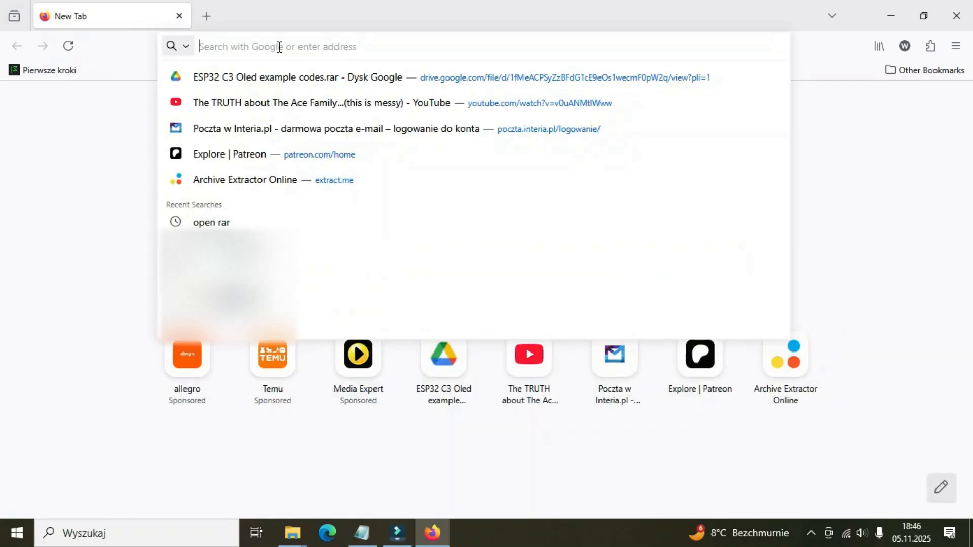
# - Follow the address-bar suggestion to the ESP32 C3 Oled example codes.rar on Google Drive
pyautogui.click(286, 77)
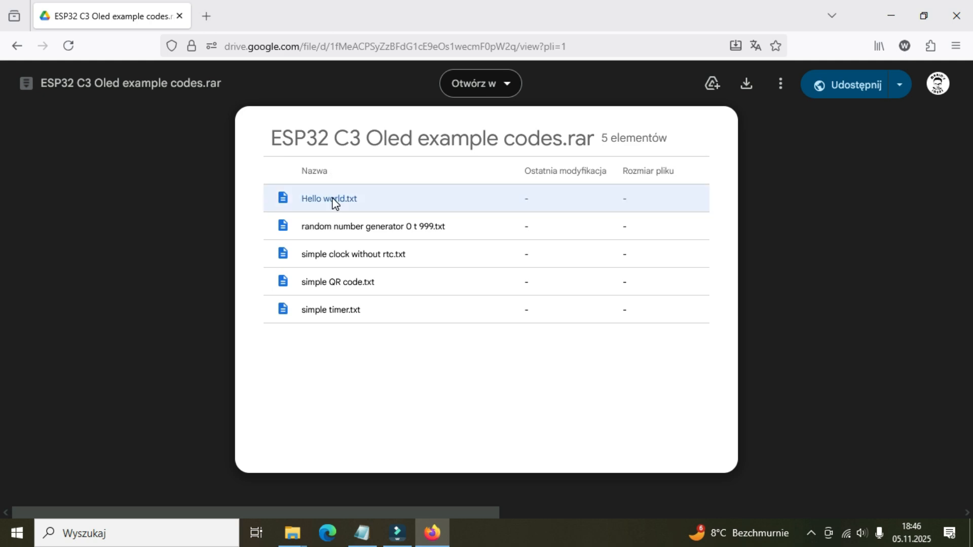
pyautogui.moveTo(746, 84)
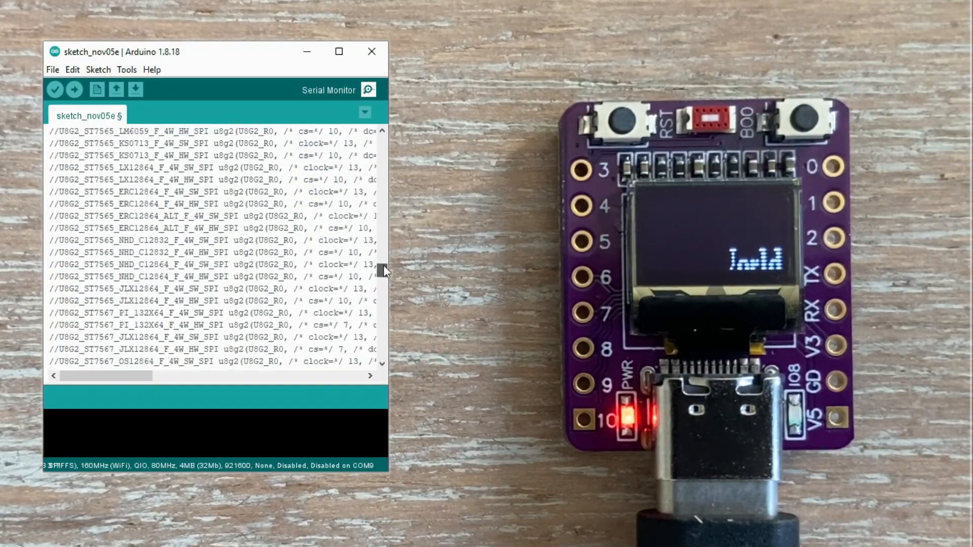
# - Widen the editor and delete the #ifdef U8X8_HAVE_HW_SPI include block from HelloWorld
pyautogui.click(74, 89)
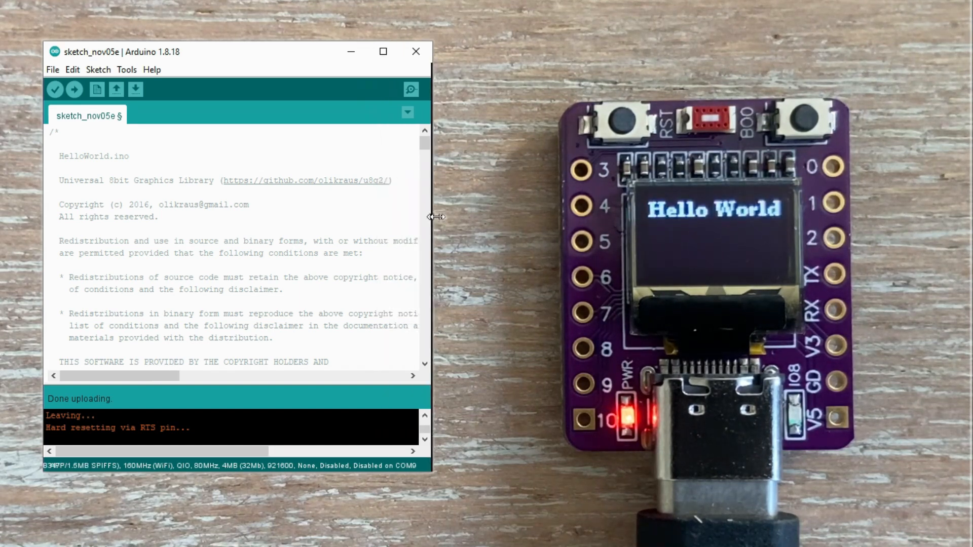
pyautogui.moveTo(433, 217); pyautogui.dragTo(509, 223)
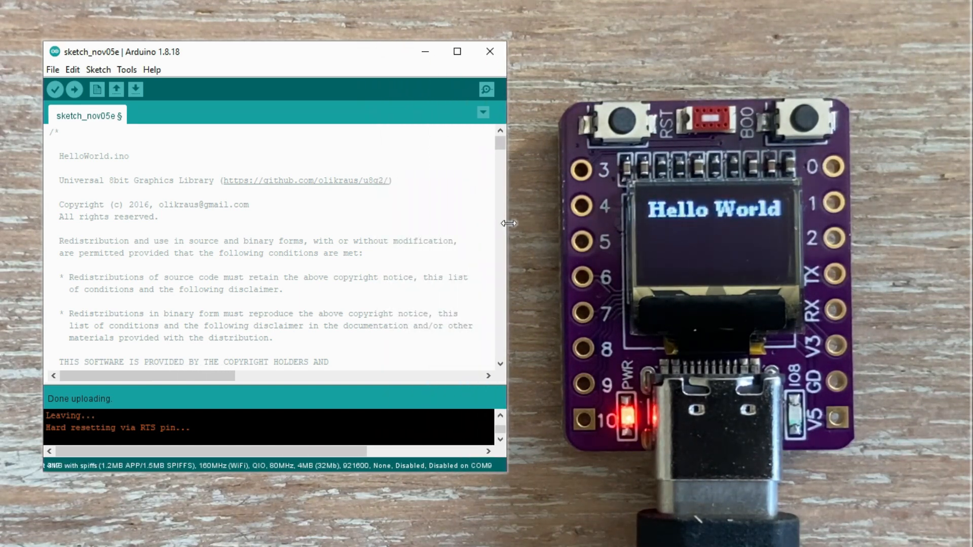
pyautogui.moveTo(501, 150)
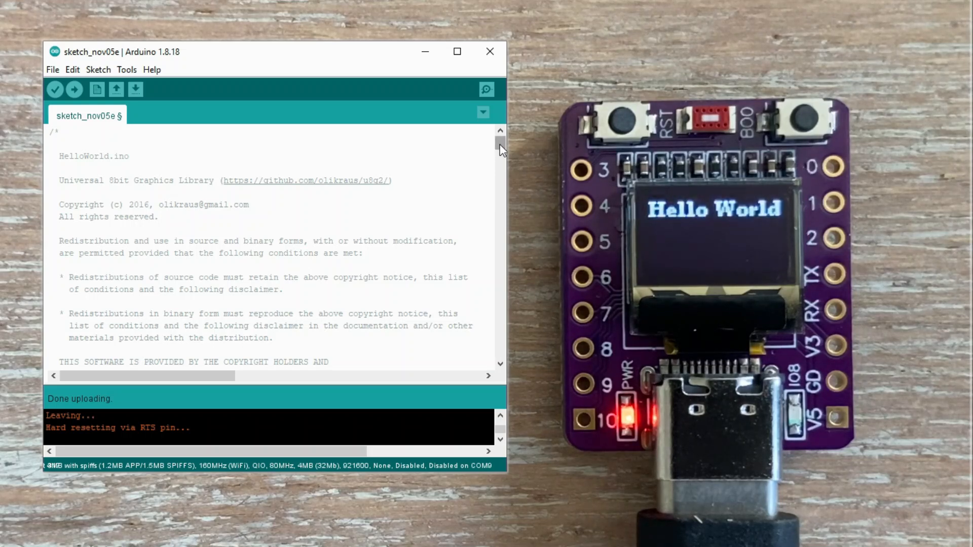
pyautogui.scroll(-3)
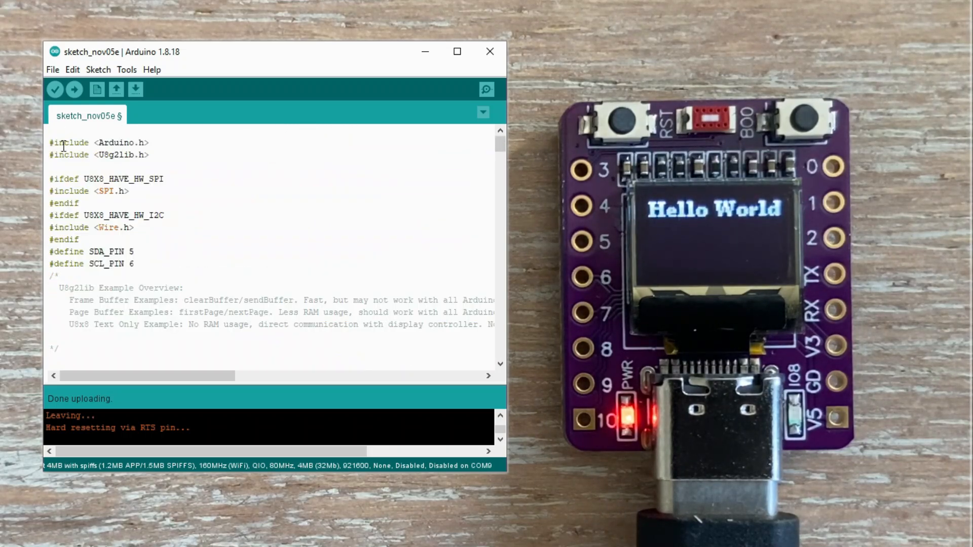
pyautogui.moveTo(50, 179); pyautogui.dragTo(170, 215)
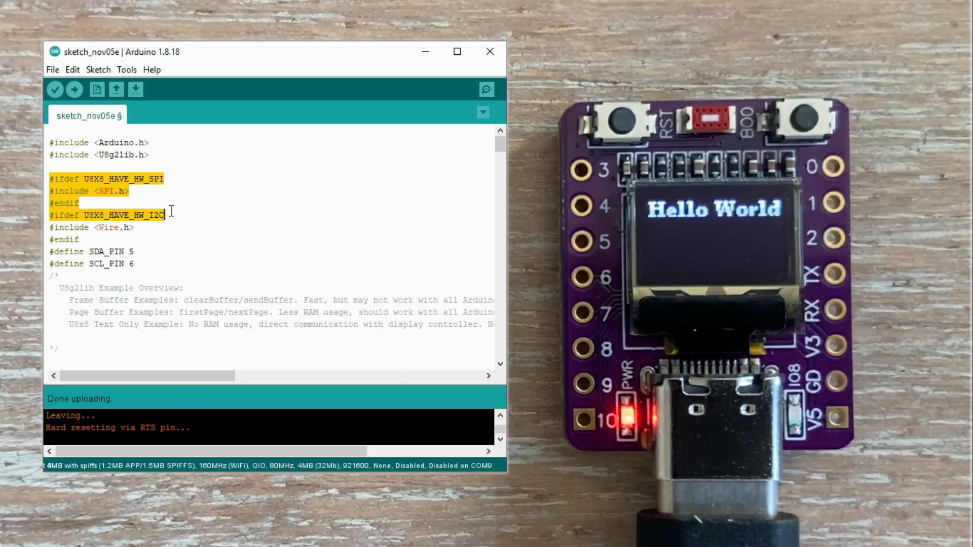
pyautogui.press('Delete')
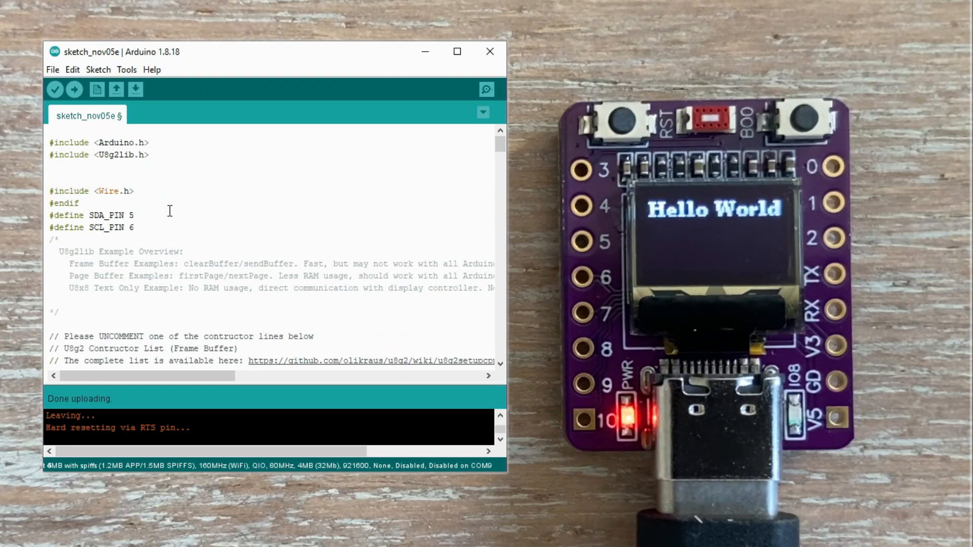
# - Select the example overview comment for removal and review the remaining sketch
pyautogui.doubleClick(60, 203)
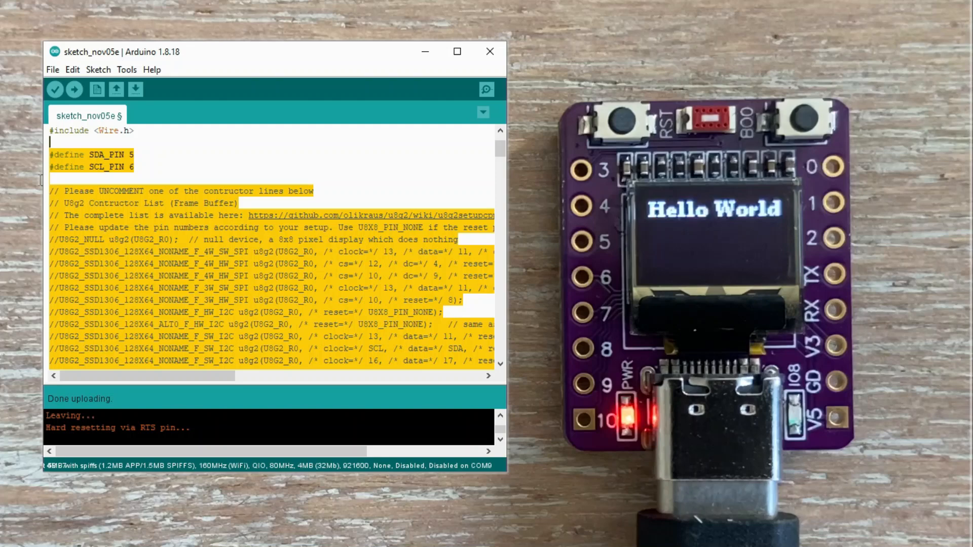
pyautogui.scroll(-3)
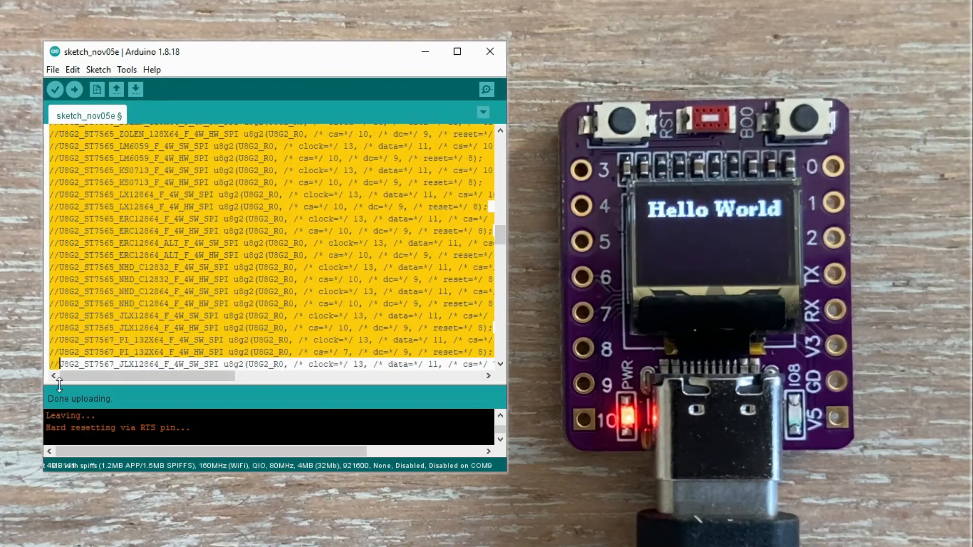
pyautogui.scroll(-3)
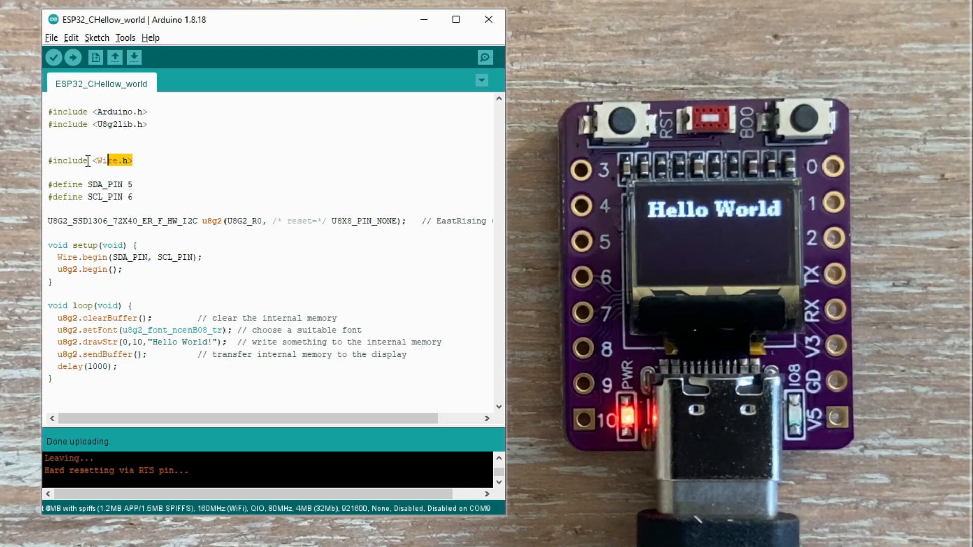
# - Highlight the Wire.h include while explaining it, then clear the selection
pyautogui.tripleClick(81, 160)
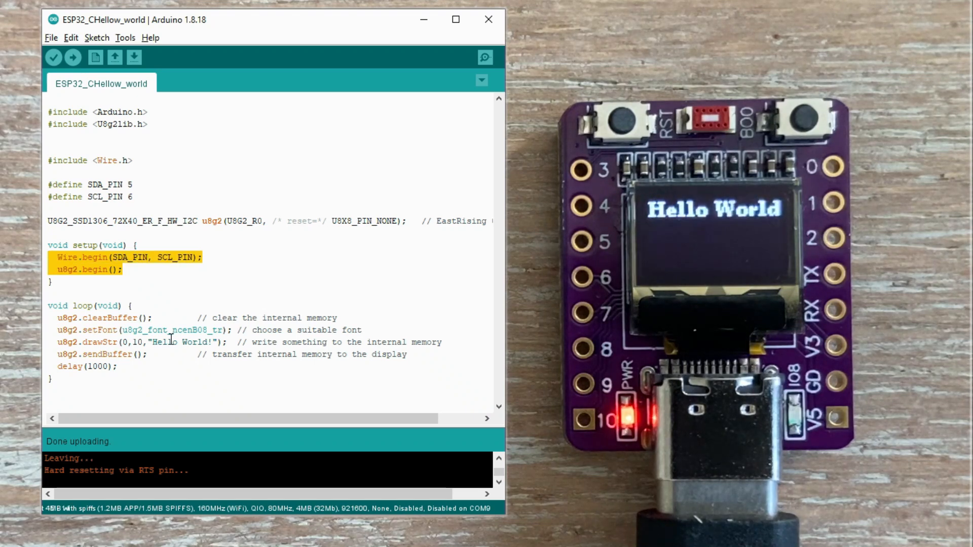
pyautogui.click(343, 317)
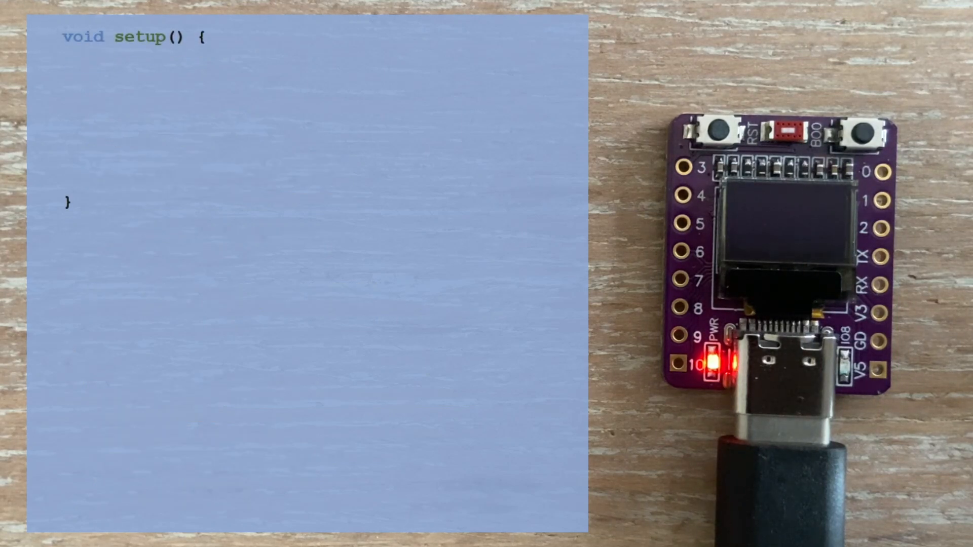
# - Add Wire.begin(SDA_PIN, SCL_PIN), u8g2.begin(), a 'Fetching rate...' message, result display and delay(3600000)
pyautogui.write('Wire.begin(SDA_PIN, SCL_PIN);')
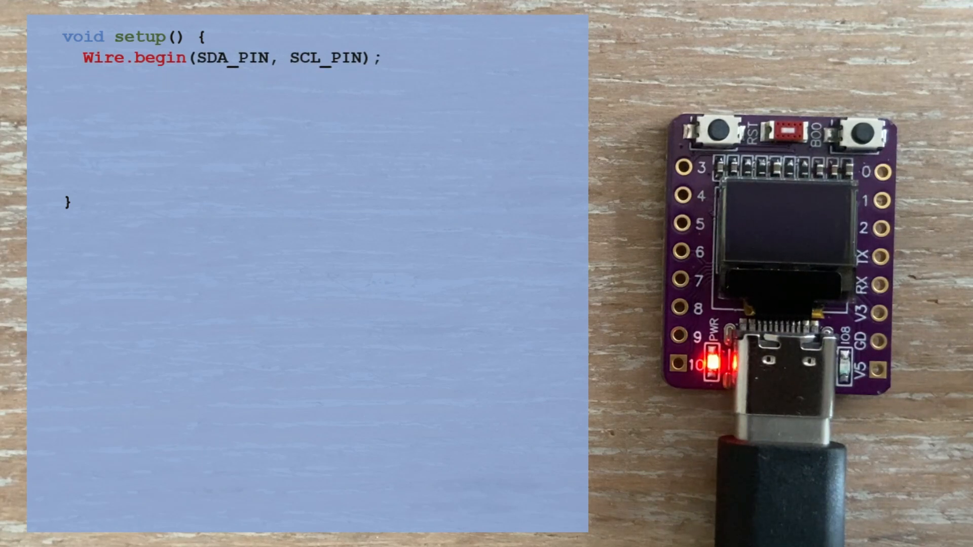
pyautogui.write('u8g2.begin();')
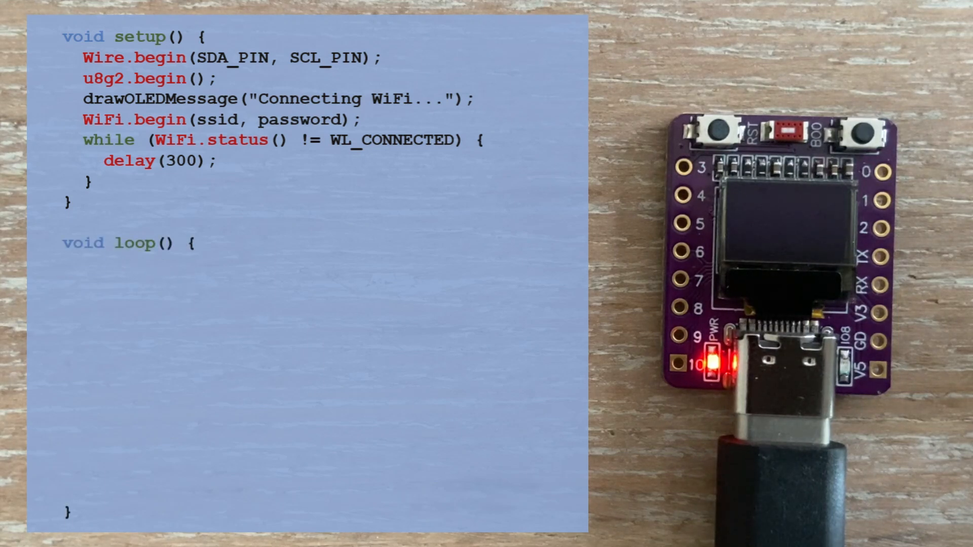
pyautogui.write('drawOLEDMessage("Fetching rate...");')
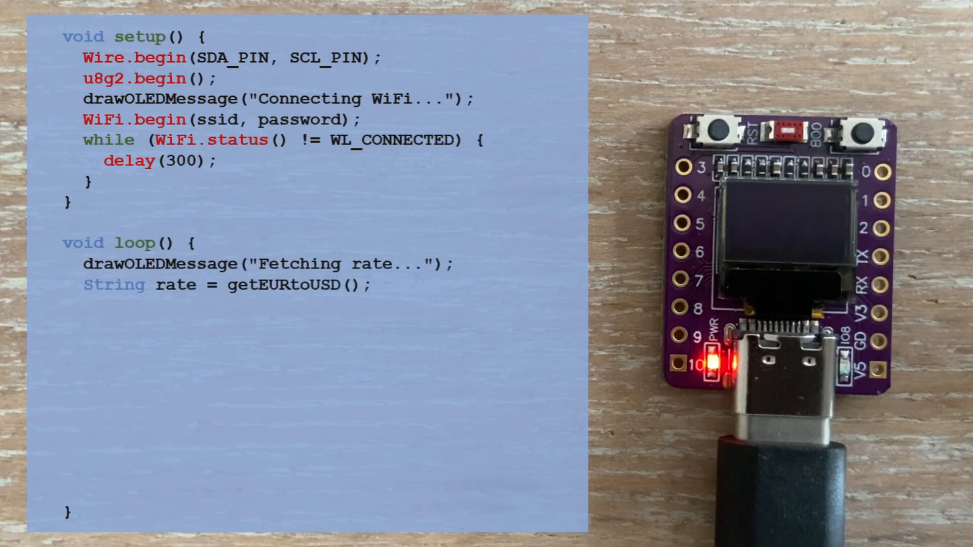
pyautogui.write('// Display result')
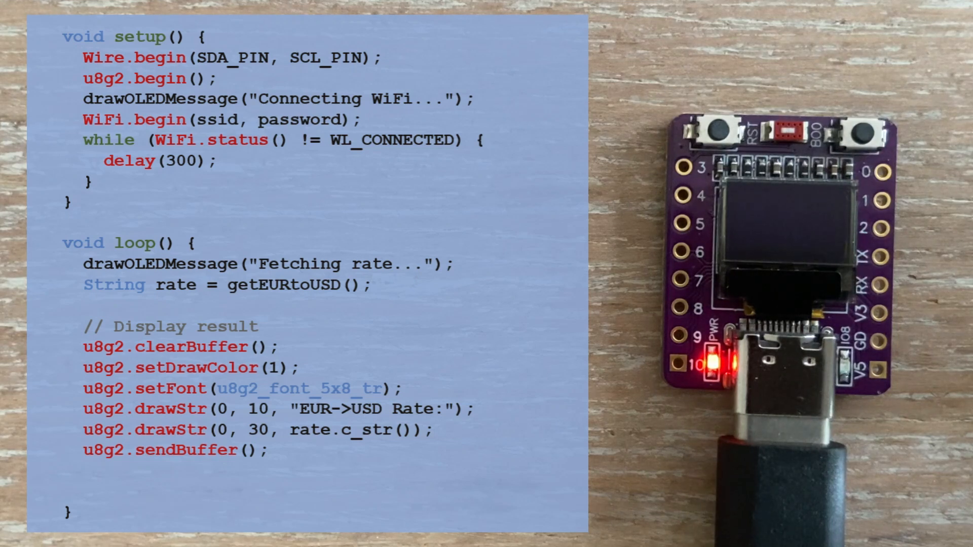
pyautogui.write('delay(3600000); //wait 1h')
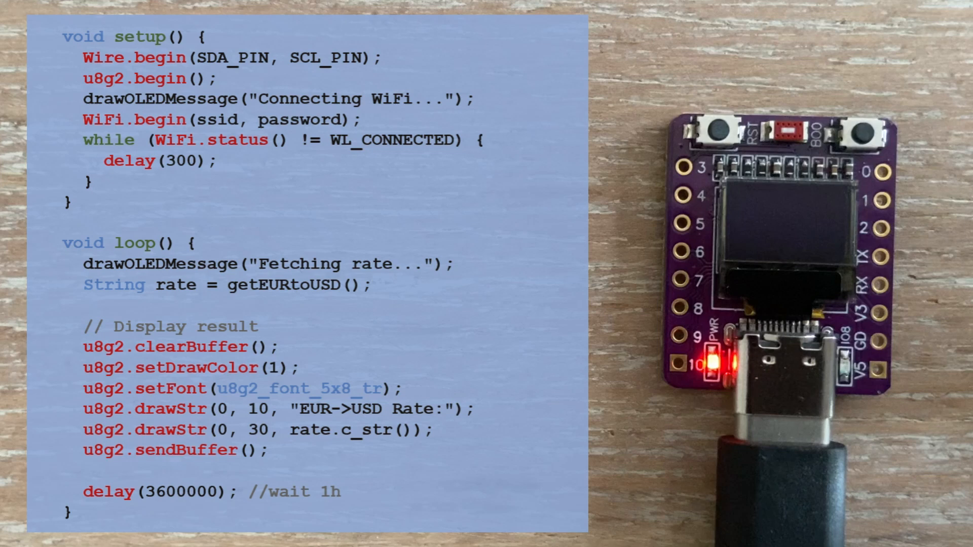